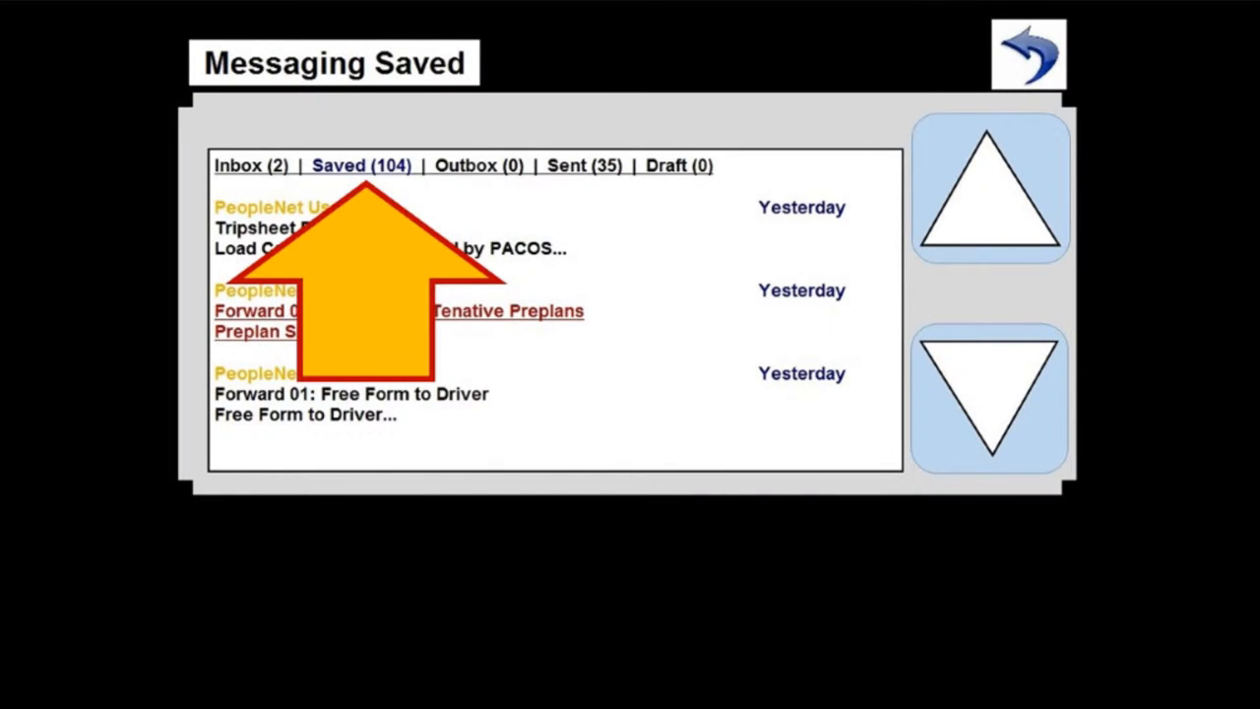
Step: Show the Saved mailbox listing its 104 saved messages
left_click(252, 166)
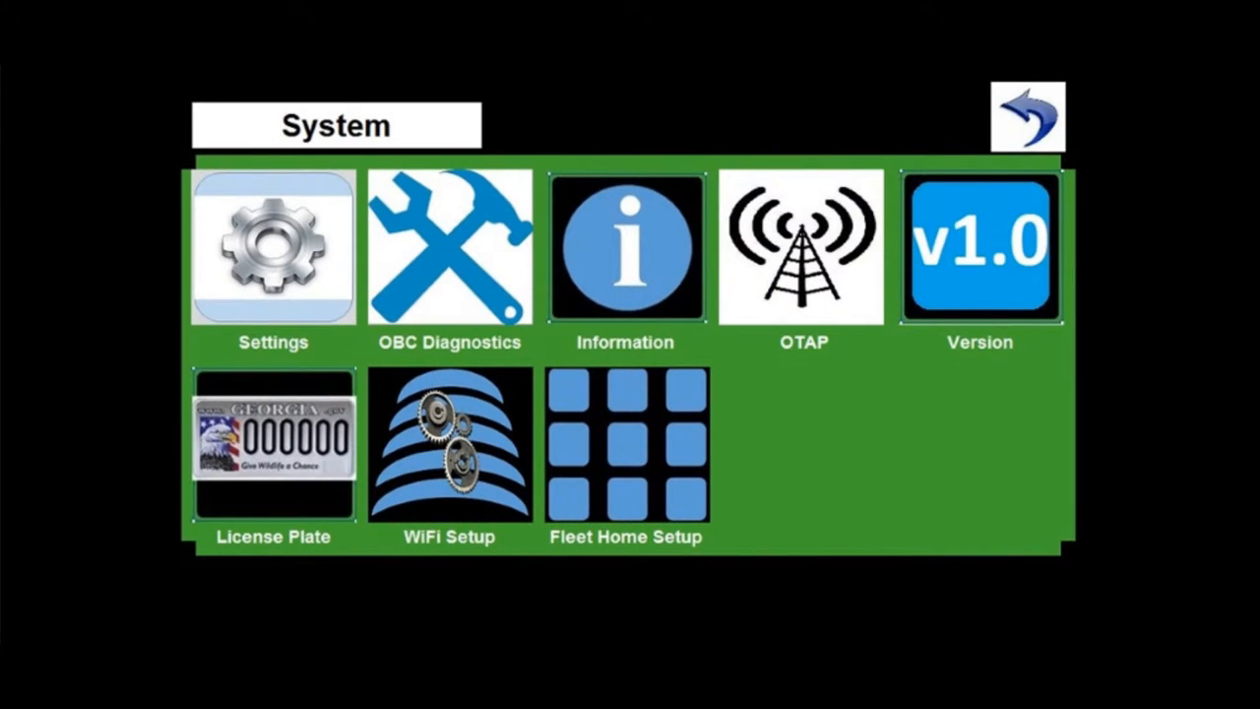
Step: Navigate System > Information > Service and choose Empty Mailbox
left_click(626, 246)
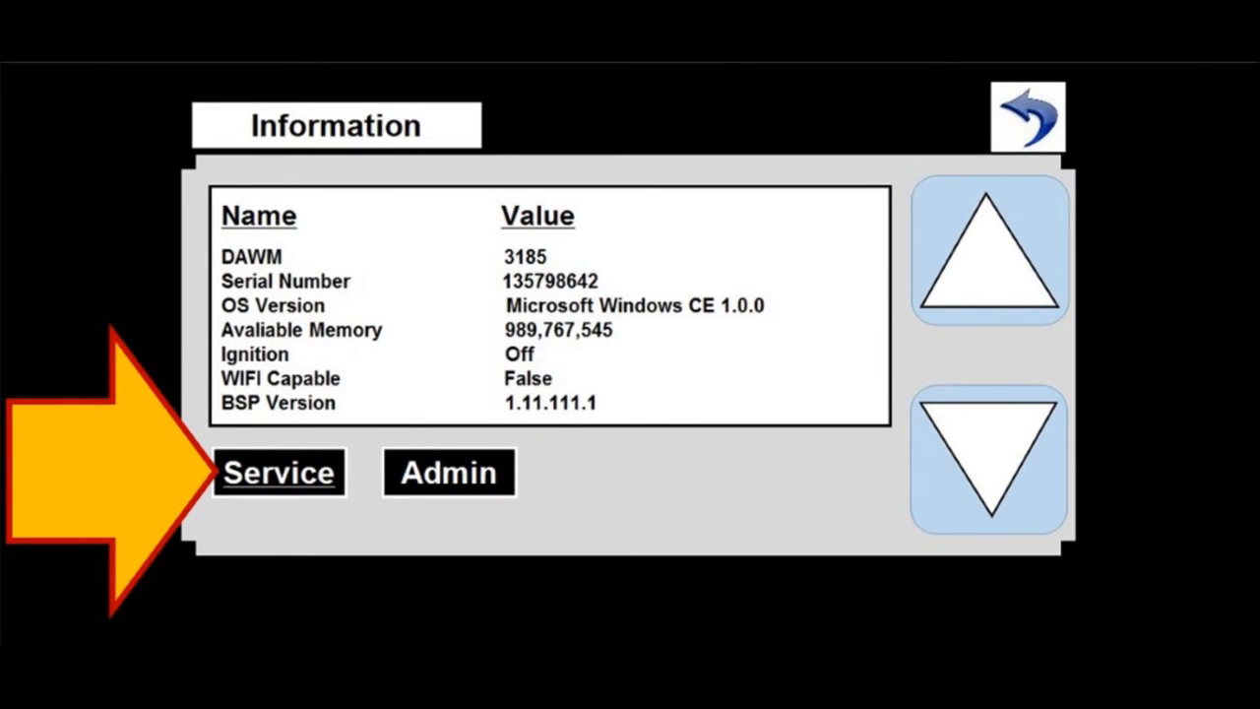
left_click(280, 472)
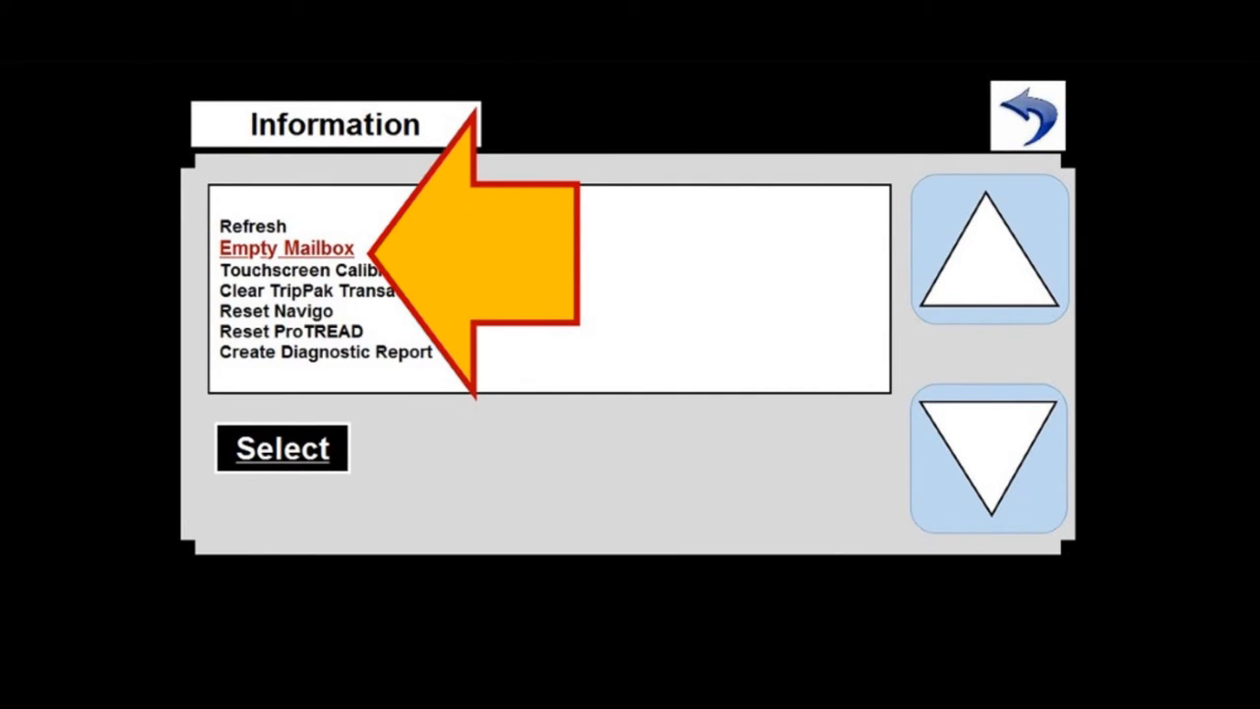
left_click(284, 449)
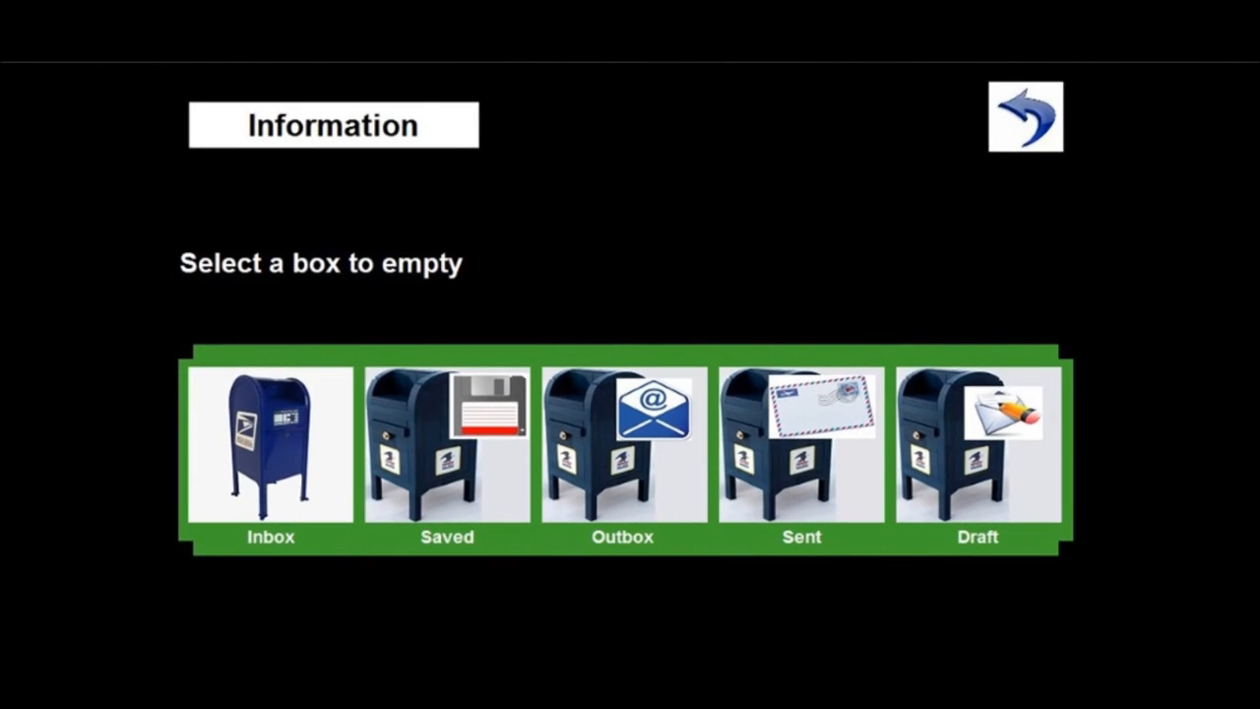
Step: Choose the Saved box to empty, raising the delete-all confirmation prompt
left_click(445, 443)
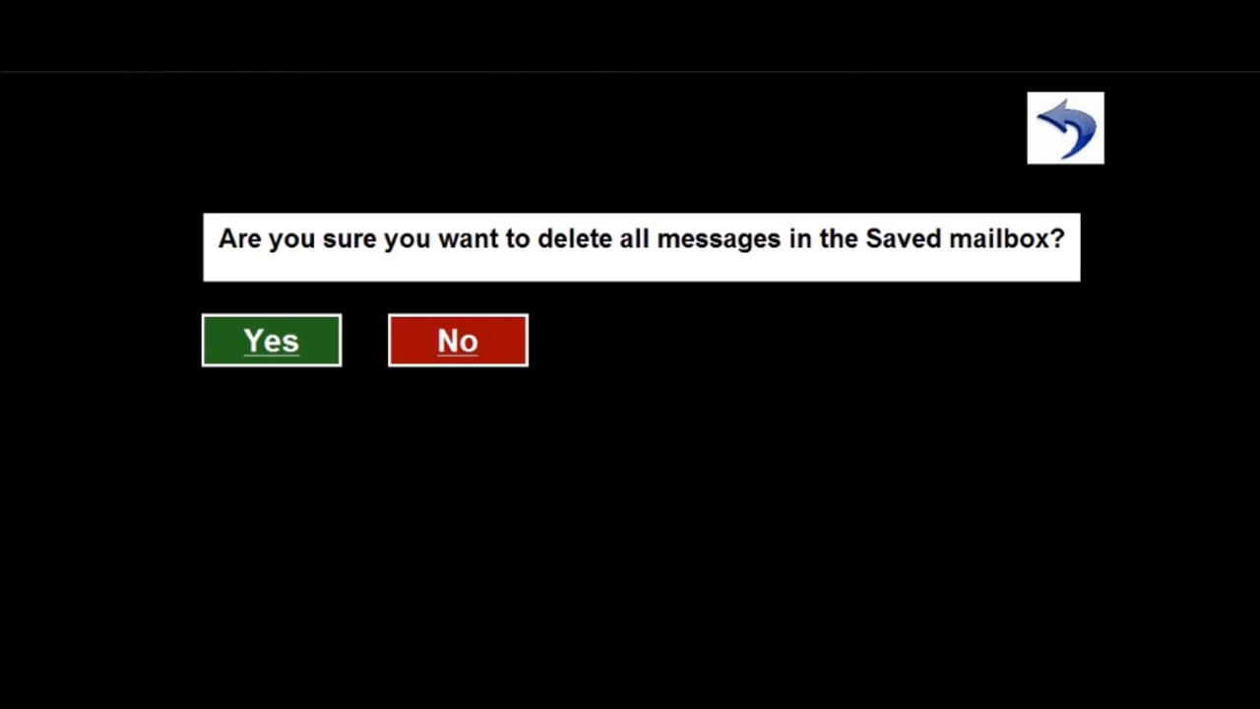